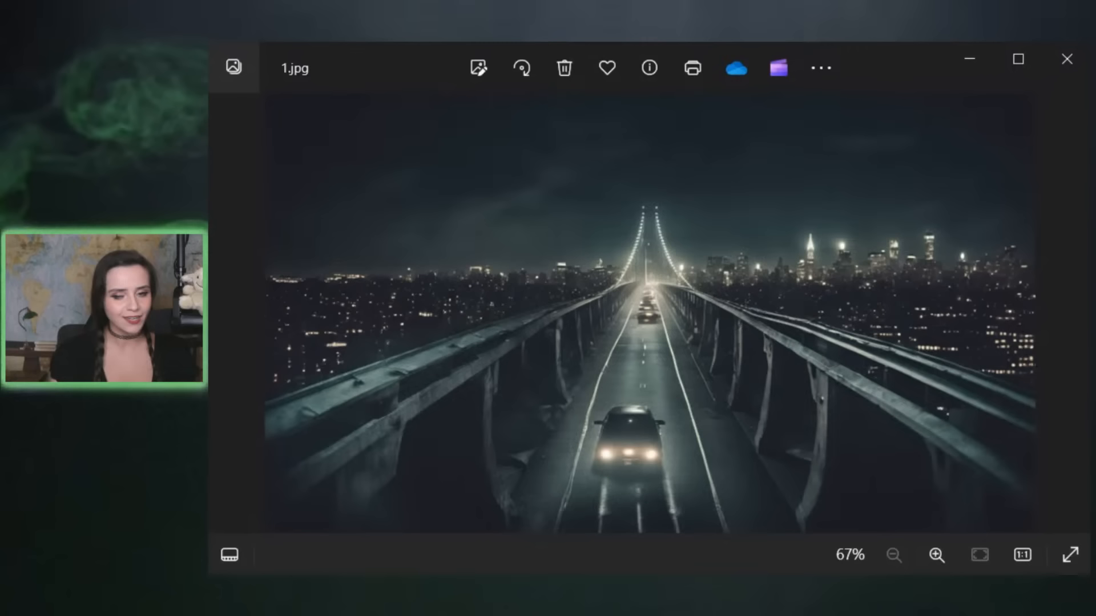
- Advance from the night bridge photo to the grey-haired man beside the UN flag
click(1054, 312)
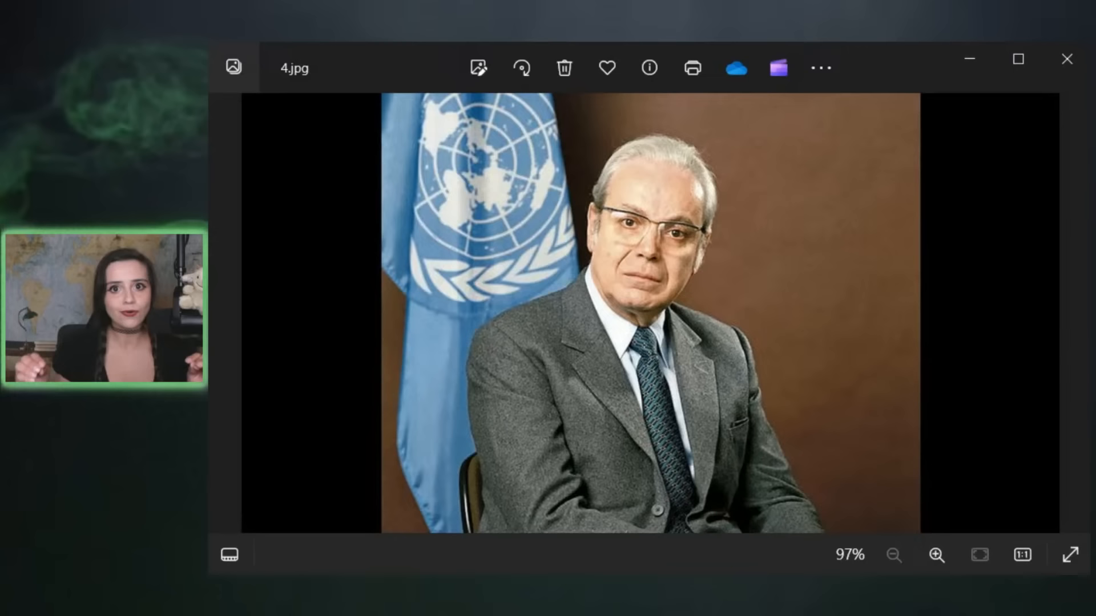
click(1072, 315)
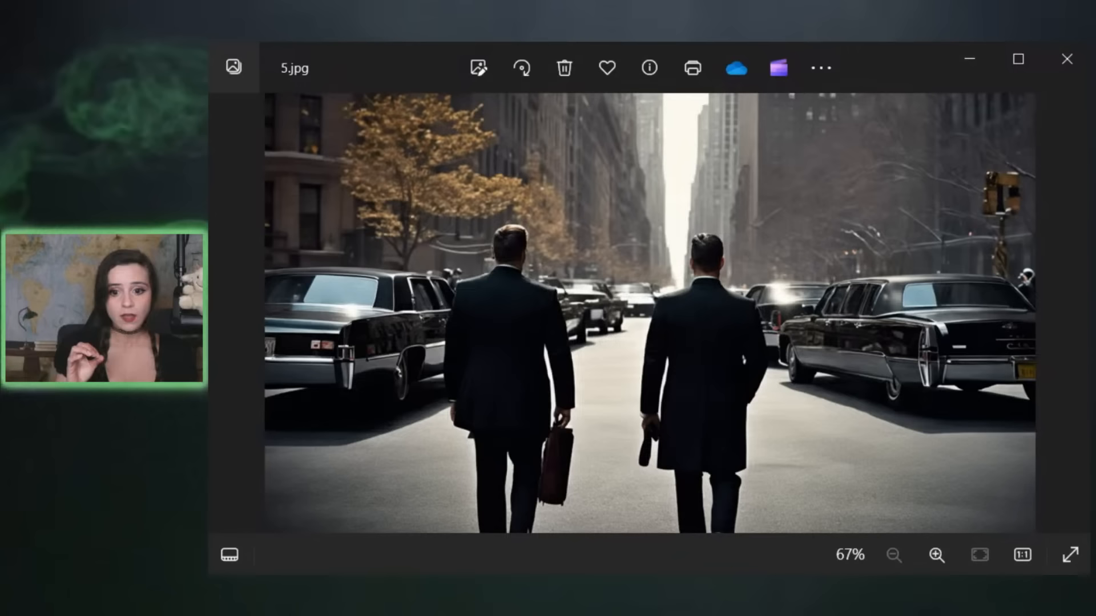
- Advance to 6.jpg, the two suited men riding in the black vintage car
click(1072, 313)
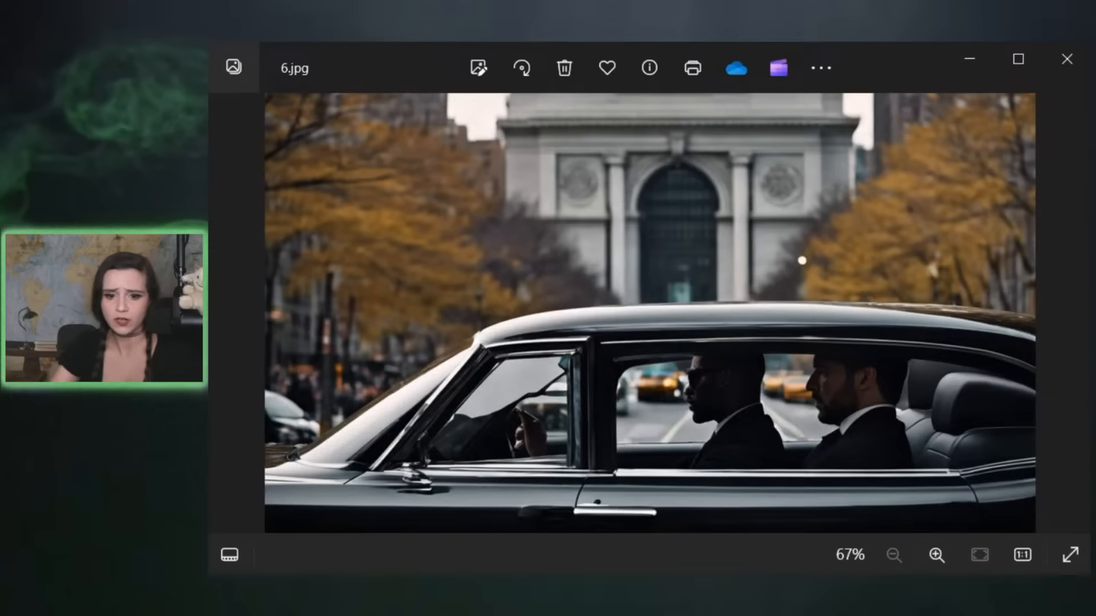
- Advance to 7.jpg, the flying saucer beaming a figure above the night skyline
click(1072, 313)
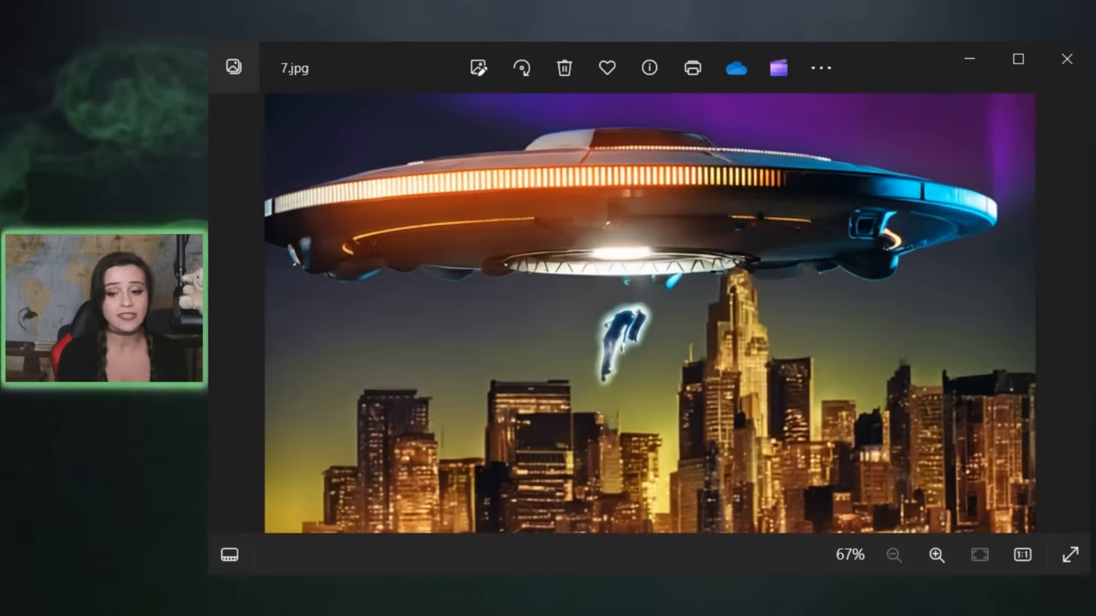
- Advance to 8.jpg, the woman reclining on a couch beside a seated listener
click(1072, 314)
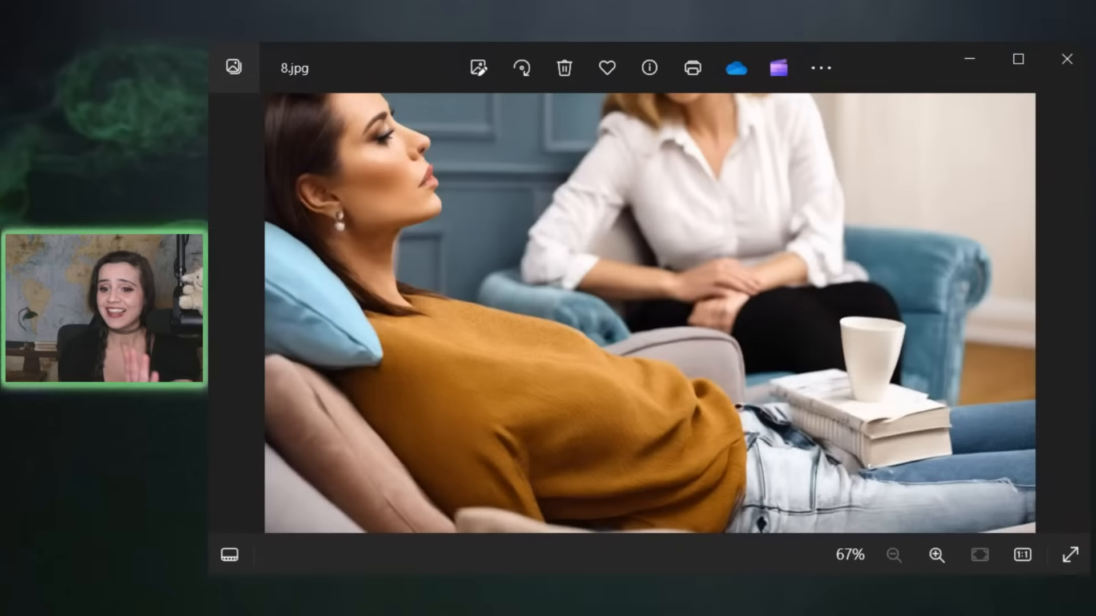
- Step forward past the man at the high window to the paired skull X-rays
click(1071, 313)
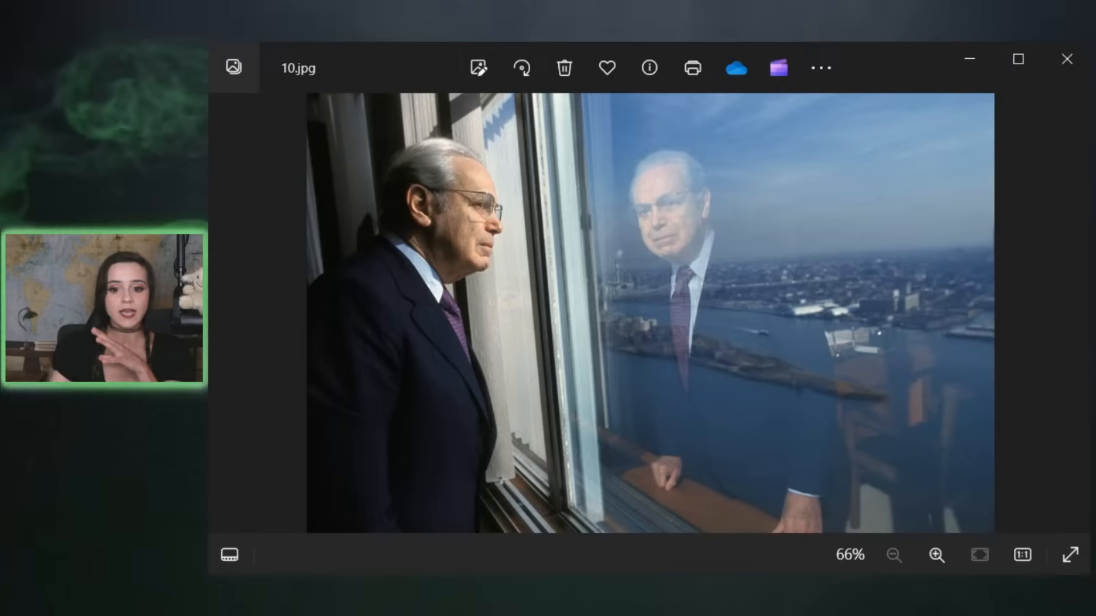
click(1072, 314)
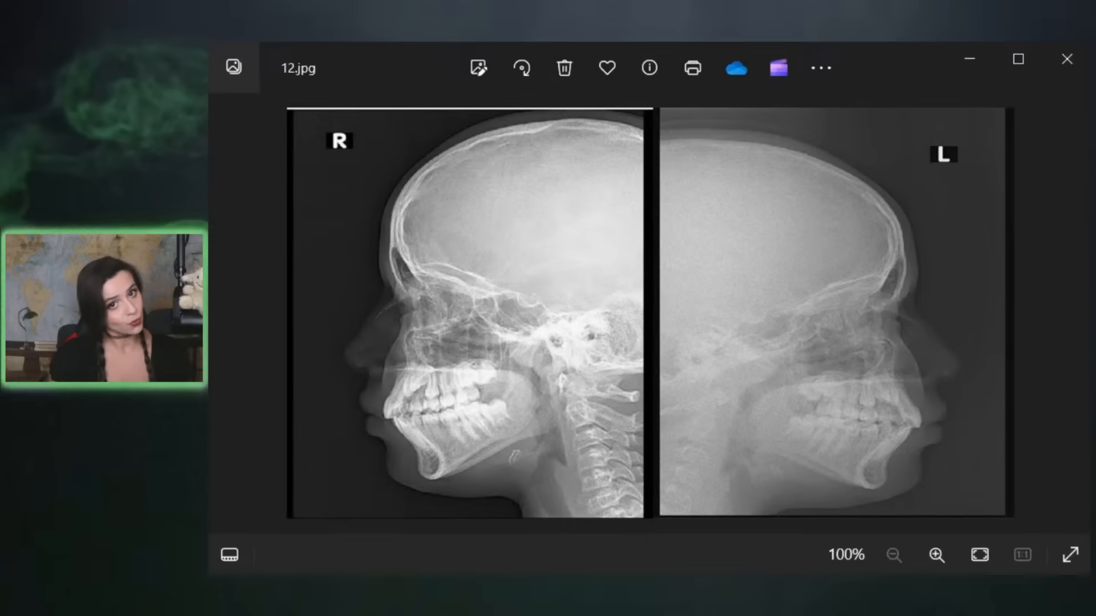
- Step past the skull X-rays to 13.jpg, the flying saucer above city towers
click(1072, 313)
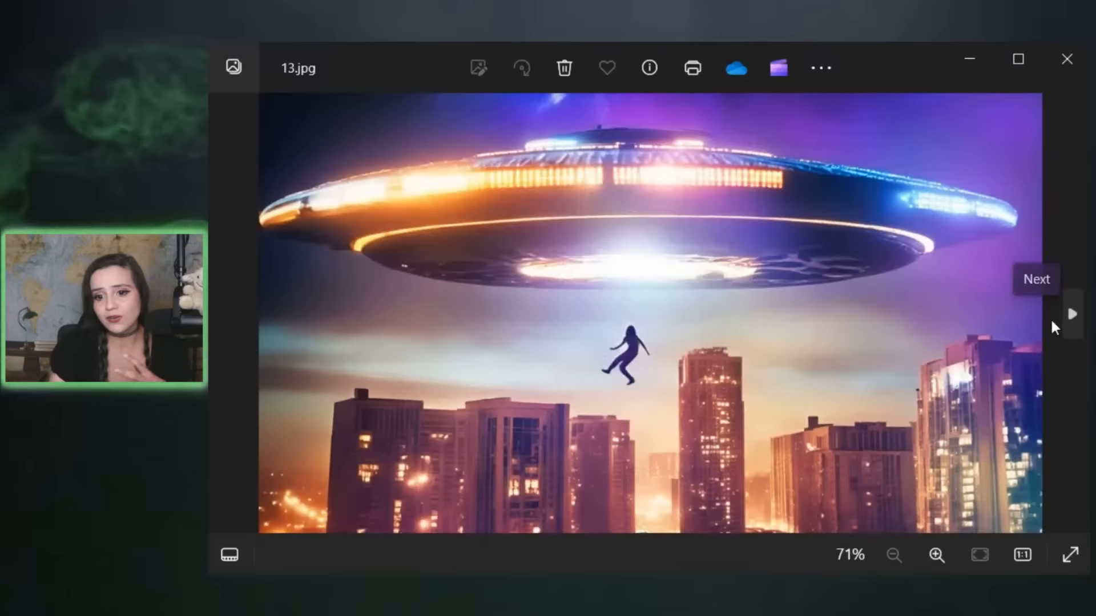